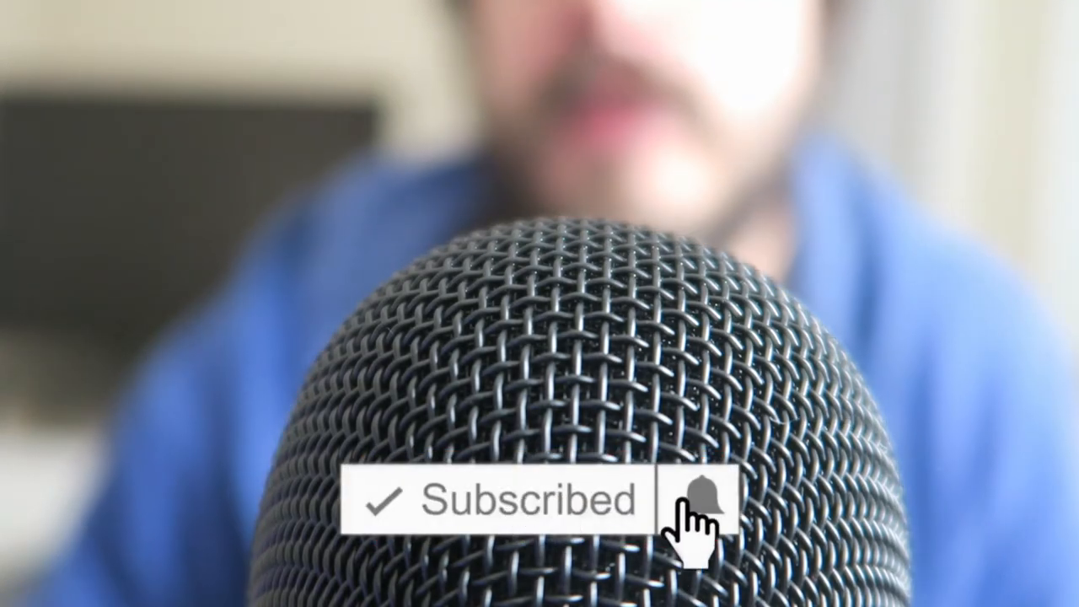
click(703, 499)
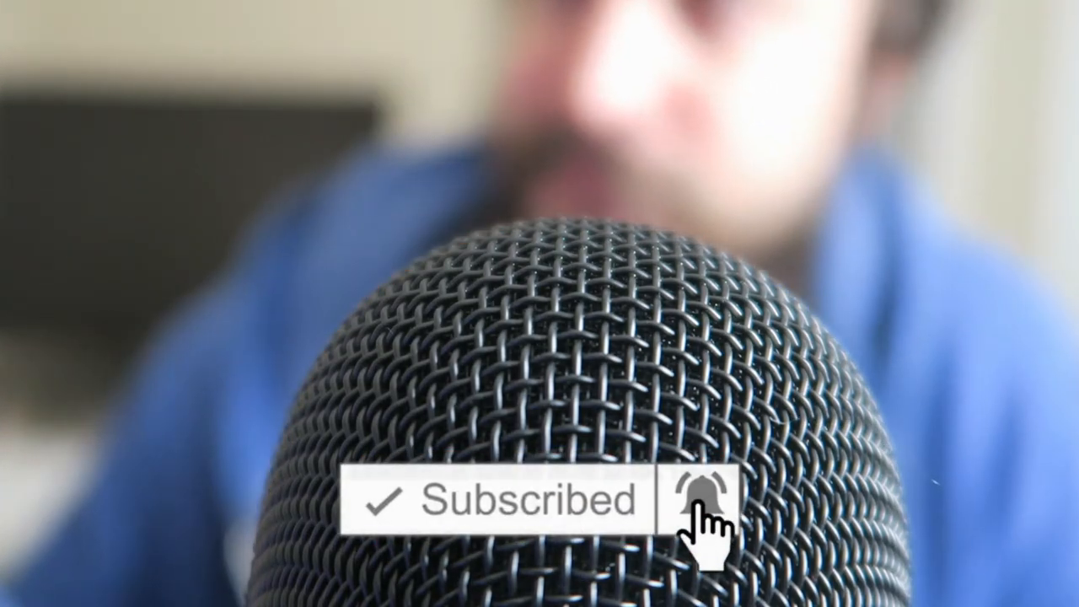